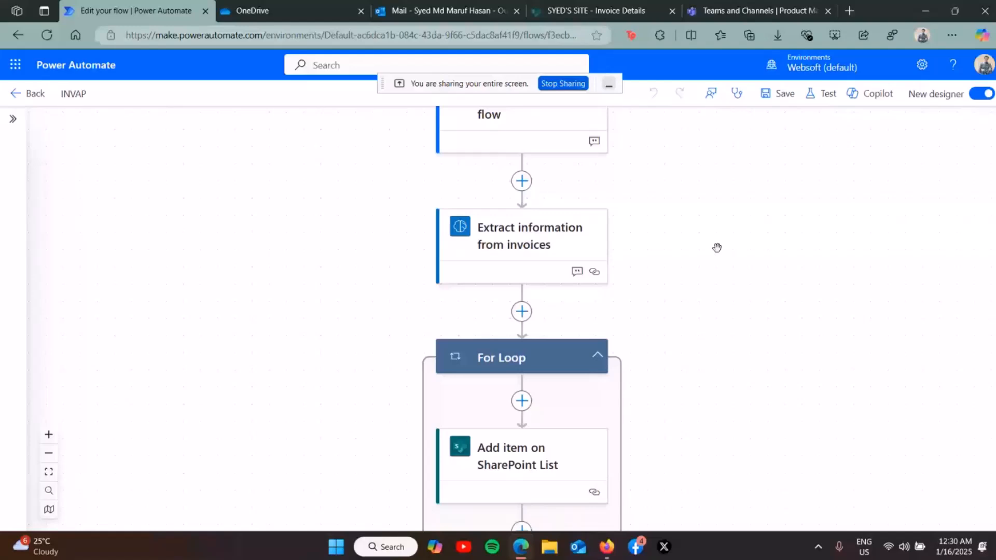
- Review the 'Extract information from invoices' step and check the SharePoint Invoice Details list
{"action": "left_click", "coordinate": [520, 235]}
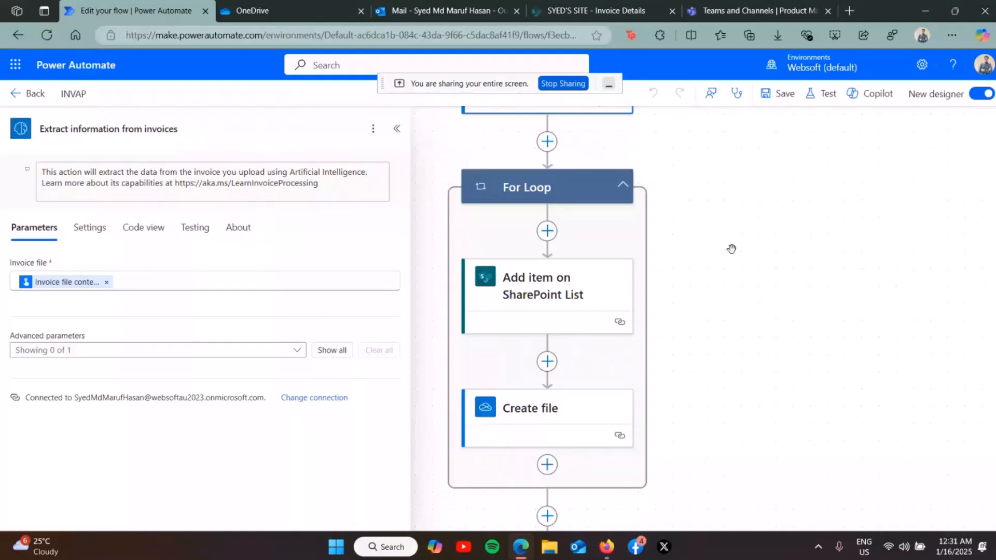
{"action": "left_click", "coordinate": [591, 10]}
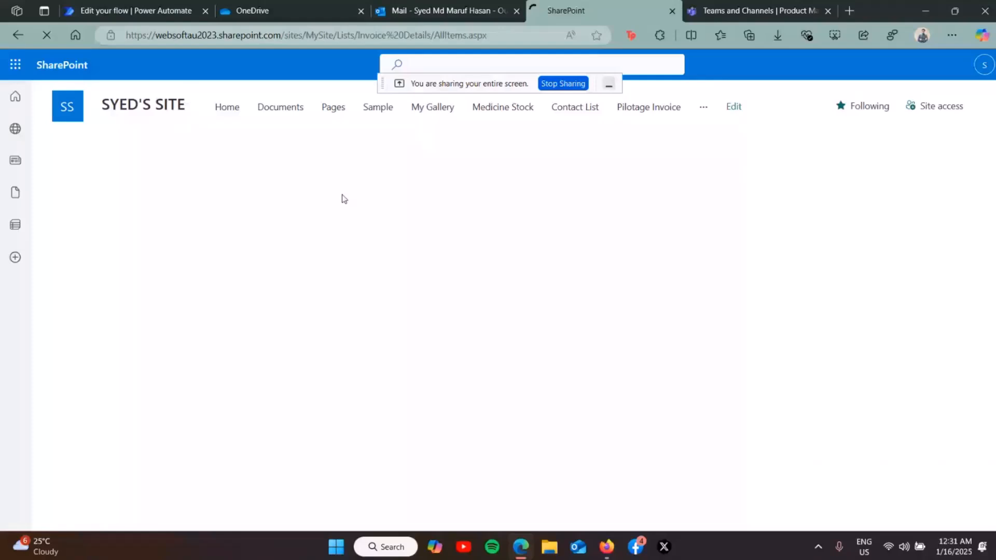
{"action": "left_click", "coordinate": [134, 10]}
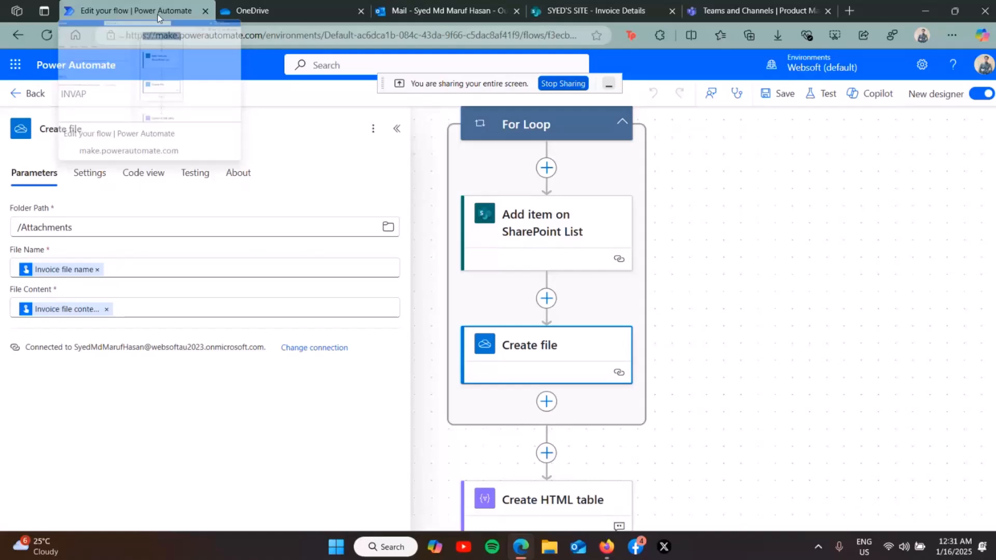
- Review the HTML table, profile lookup, invoice email and Teams card steps, including the Adaptive Card JSON
{"action": "left_click", "coordinate": [549, 500]}
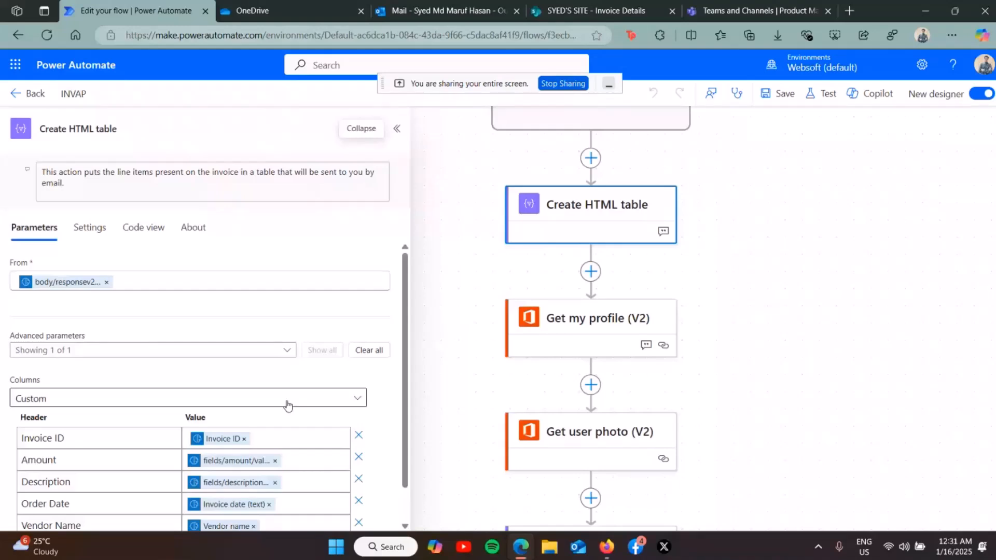
{"action": "left_click", "coordinate": [590, 317]}
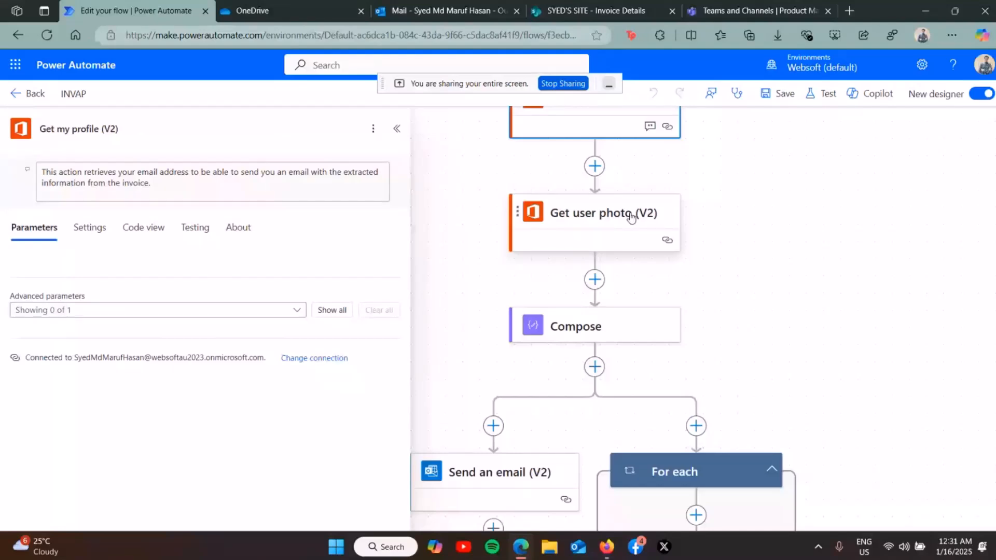
{"action": "left_click", "coordinate": [500, 472]}
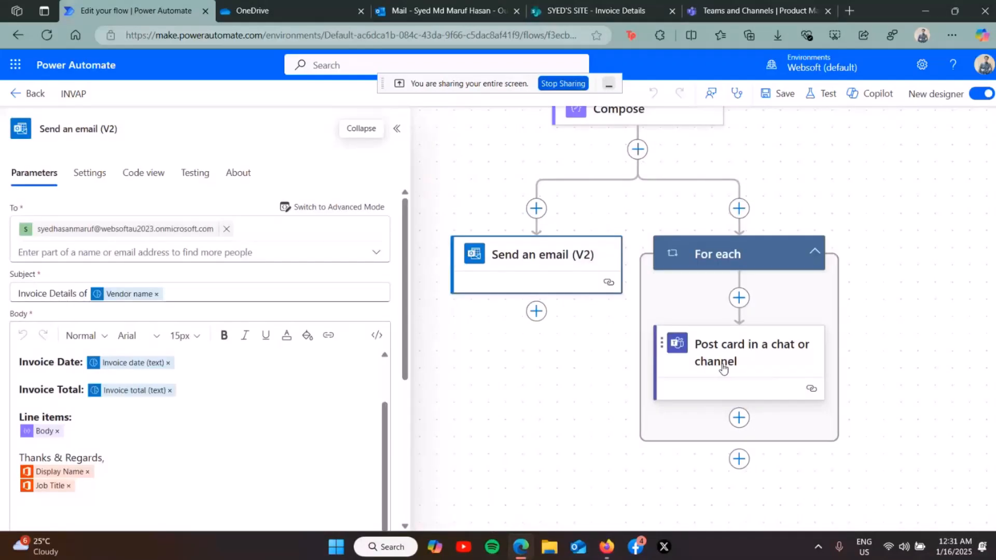
{"action": "left_click", "coordinate": [738, 353]}
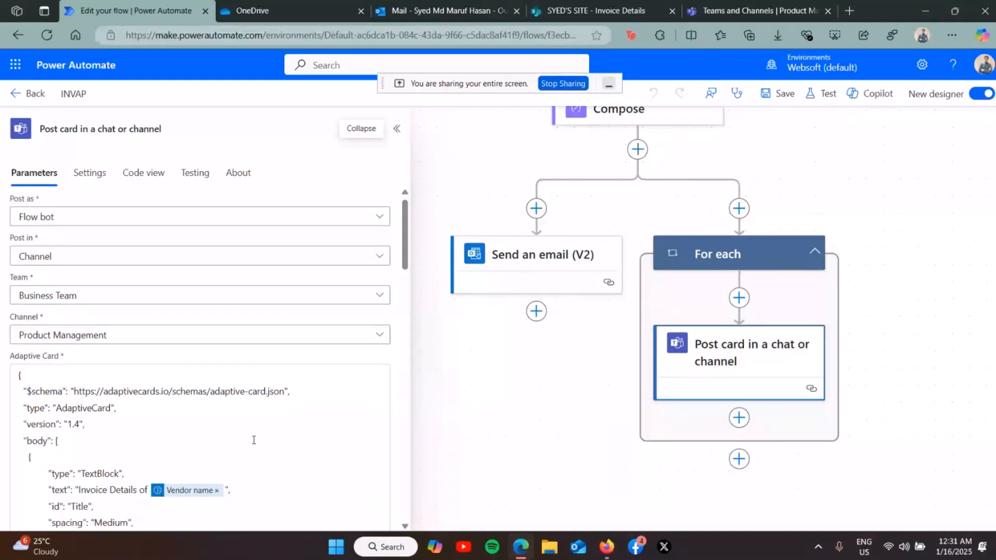
{"action": "scroll", "scroll_direction": "down", "scroll_amount": 3}
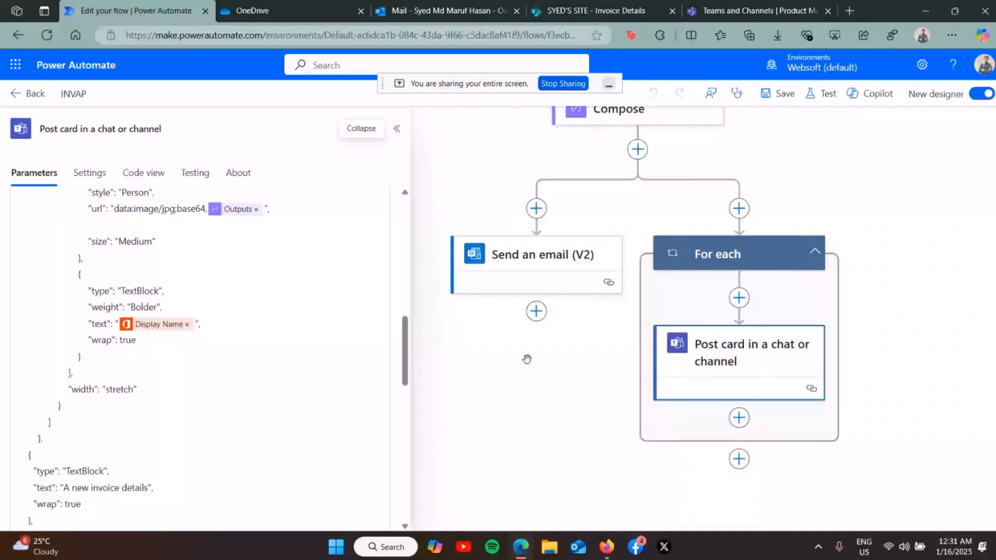
- Run a manual test of the INVAP flow on the imported invoice file
{"action": "left_click", "coordinate": [827, 93]}
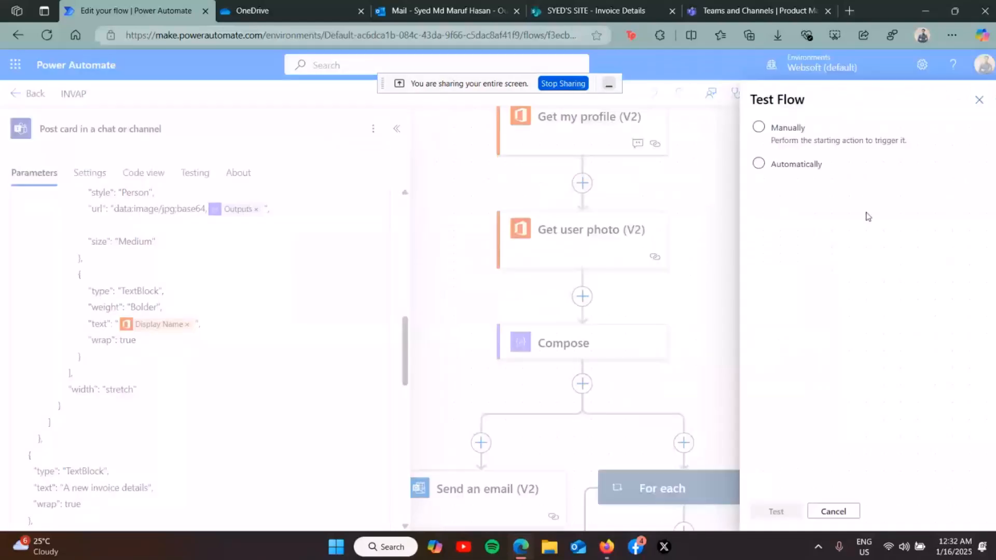
{"action": "left_click", "coordinate": [775, 511]}
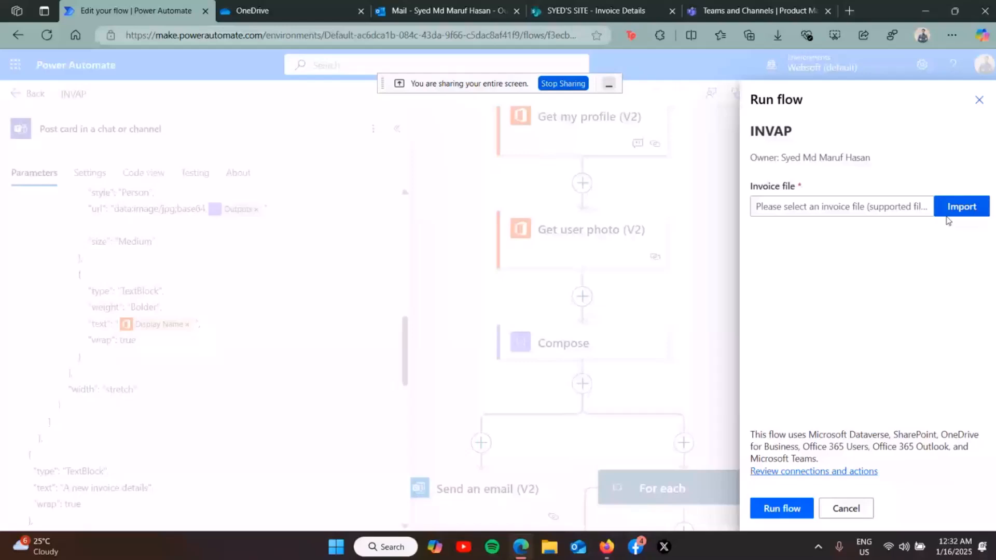
{"action": "left_click", "coordinate": [960, 205]}
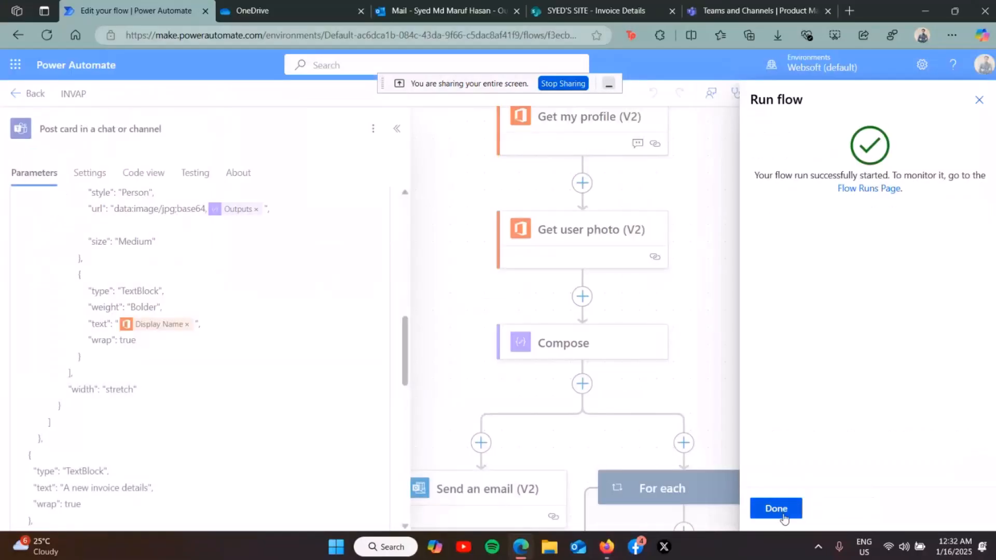
{"action": "left_click", "coordinate": [775, 508]}
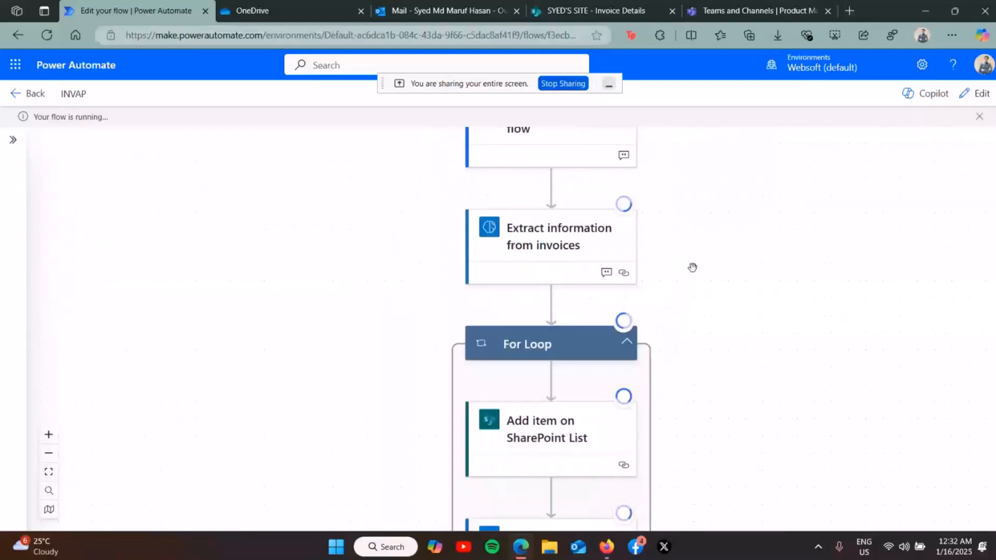
{"action": "mouse_move", "coordinate": [744, 392]}
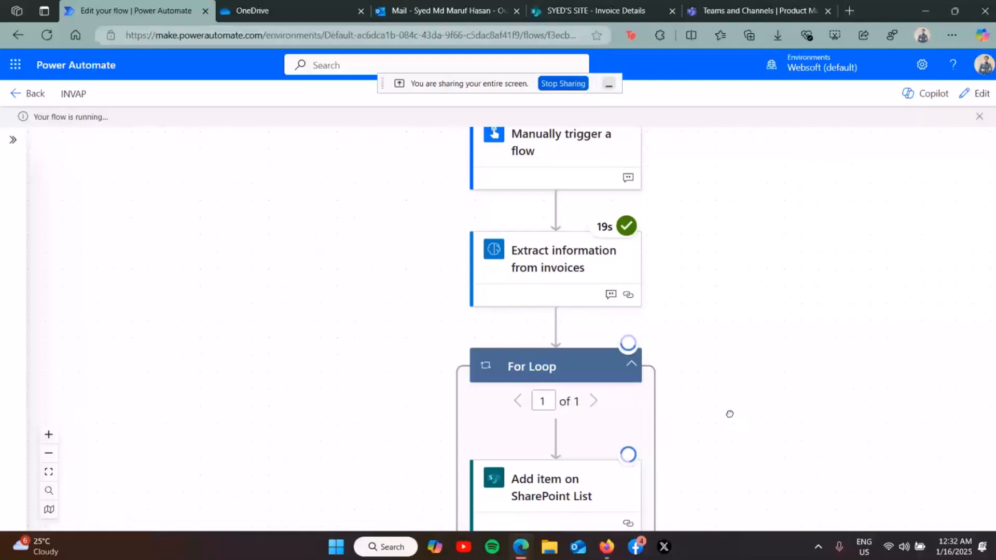
- Follow the run view until every action is checked and the flow reports success
{"action": "scroll", "scroll_direction": "down", "scroll_amount": 3}
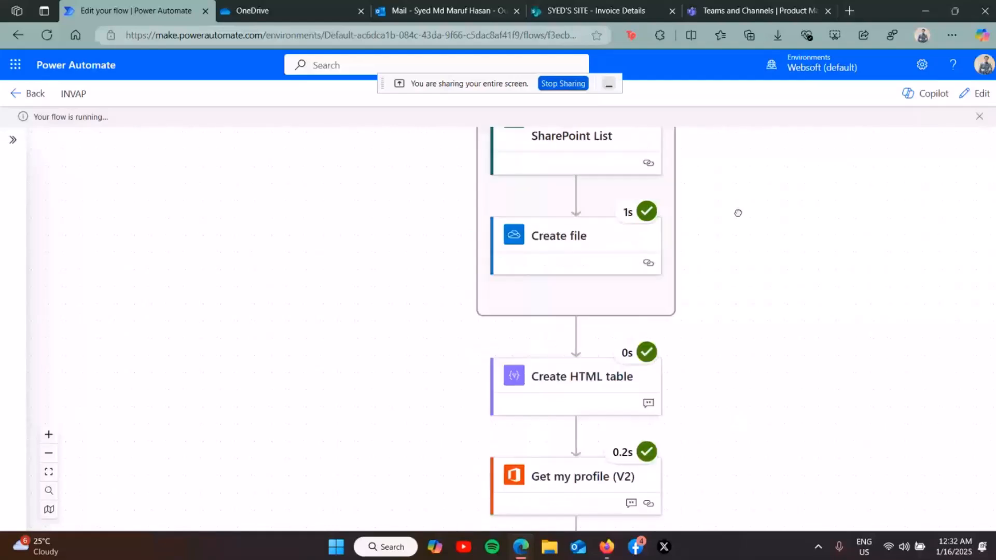
{"action": "scroll", "scroll_direction": "down", "scroll_amount": 3}
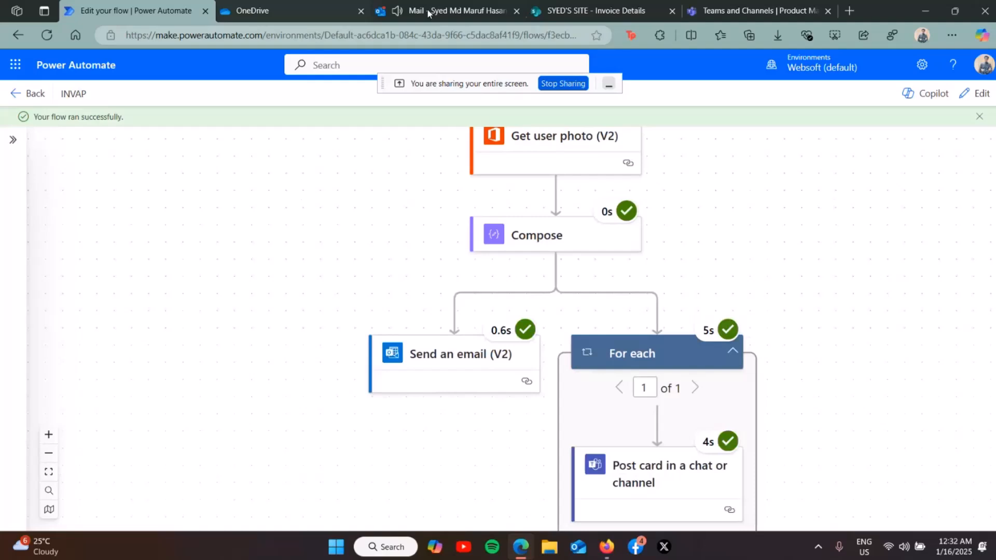
- View the Invoice Details of FOXY LIFESTYLE message in Outlook and resend it
{"action": "left_click", "coordinate": [445, 11]}
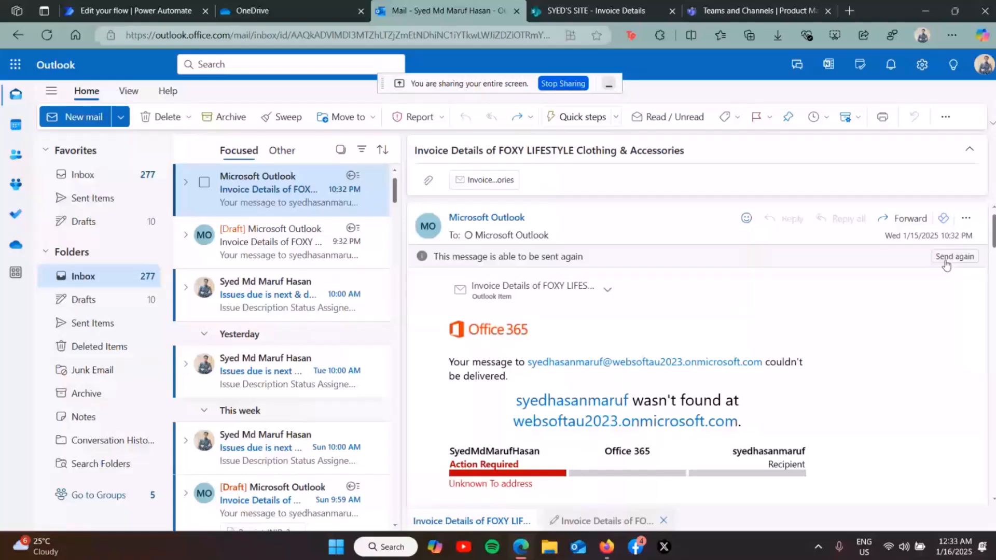
{"action": "left_click", "coordinate": [953, 256]}
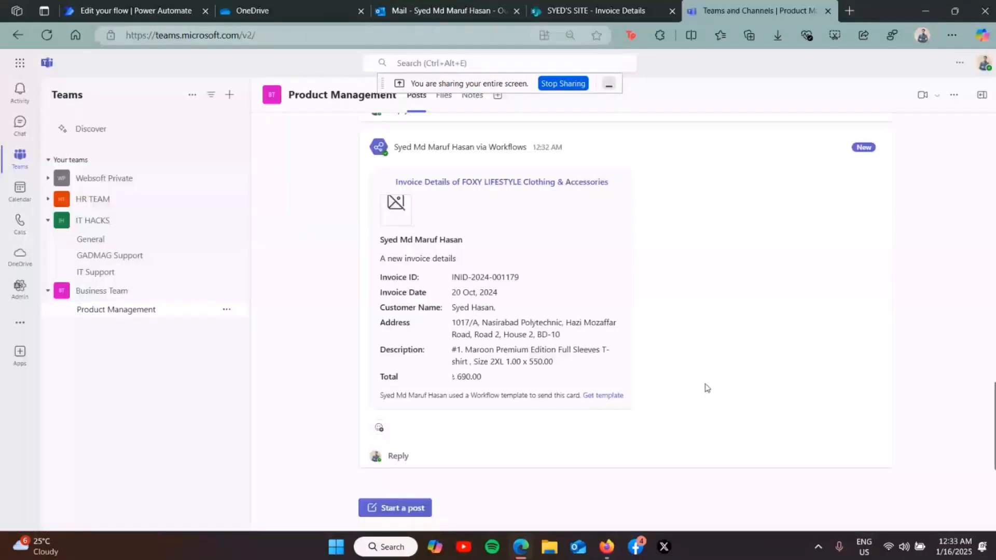
- Scroll the Product Management channel to the posted FOXY LIFESTYLE invoice card
{"action": "scroll", "scroll_direction": "down", "scroll_amount": 3}
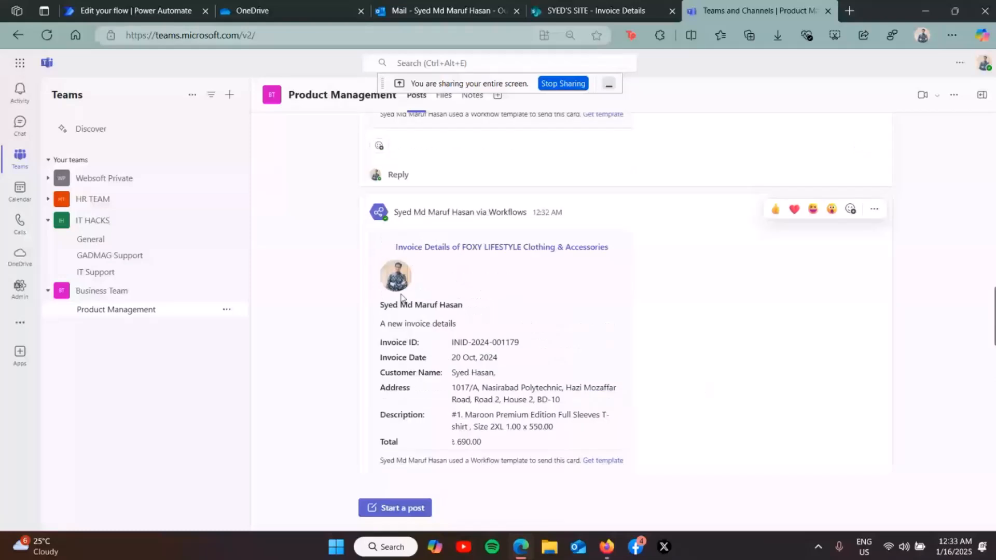